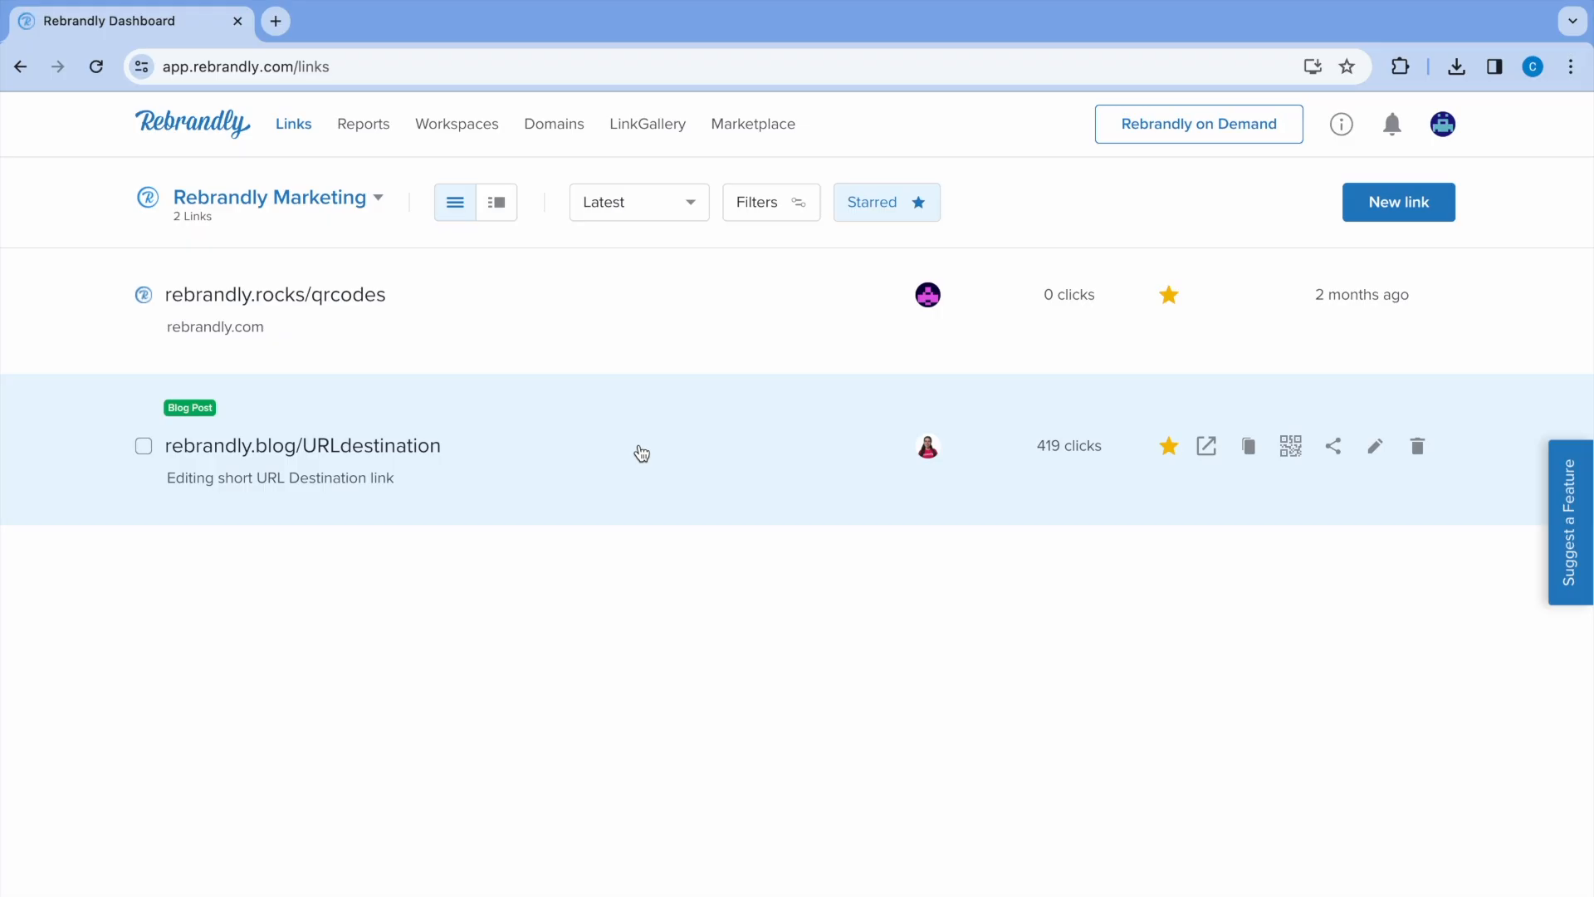
Go to the Workspaces list from the top navigation
click(456, 123)
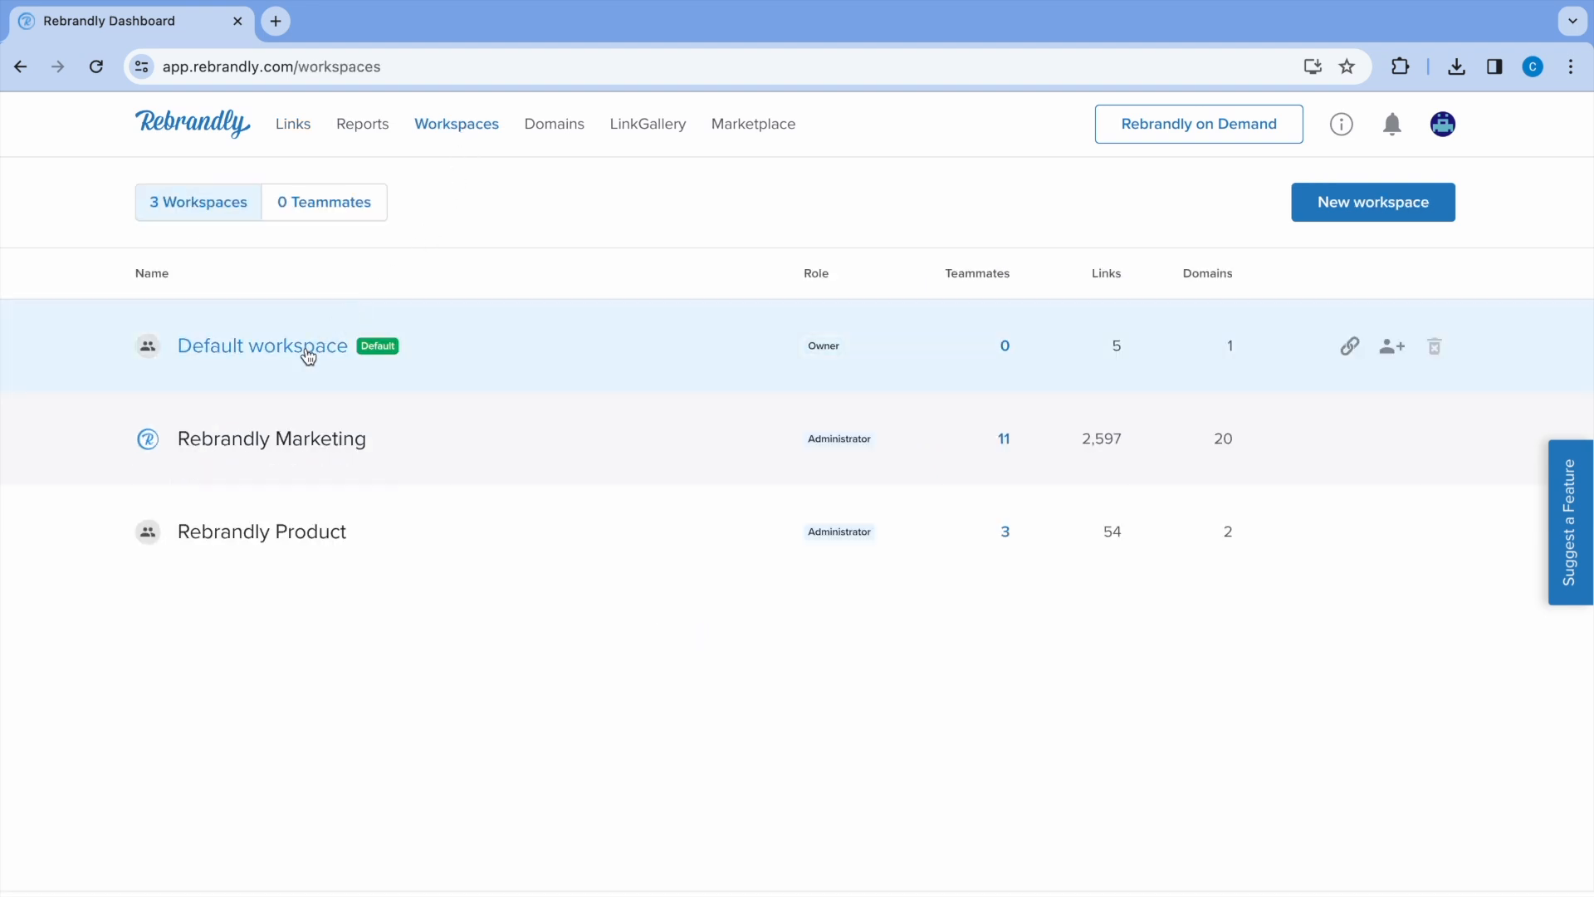
Begin adding a new URL parameter in the Default workspace's URL parameter settings
click(262, 345)
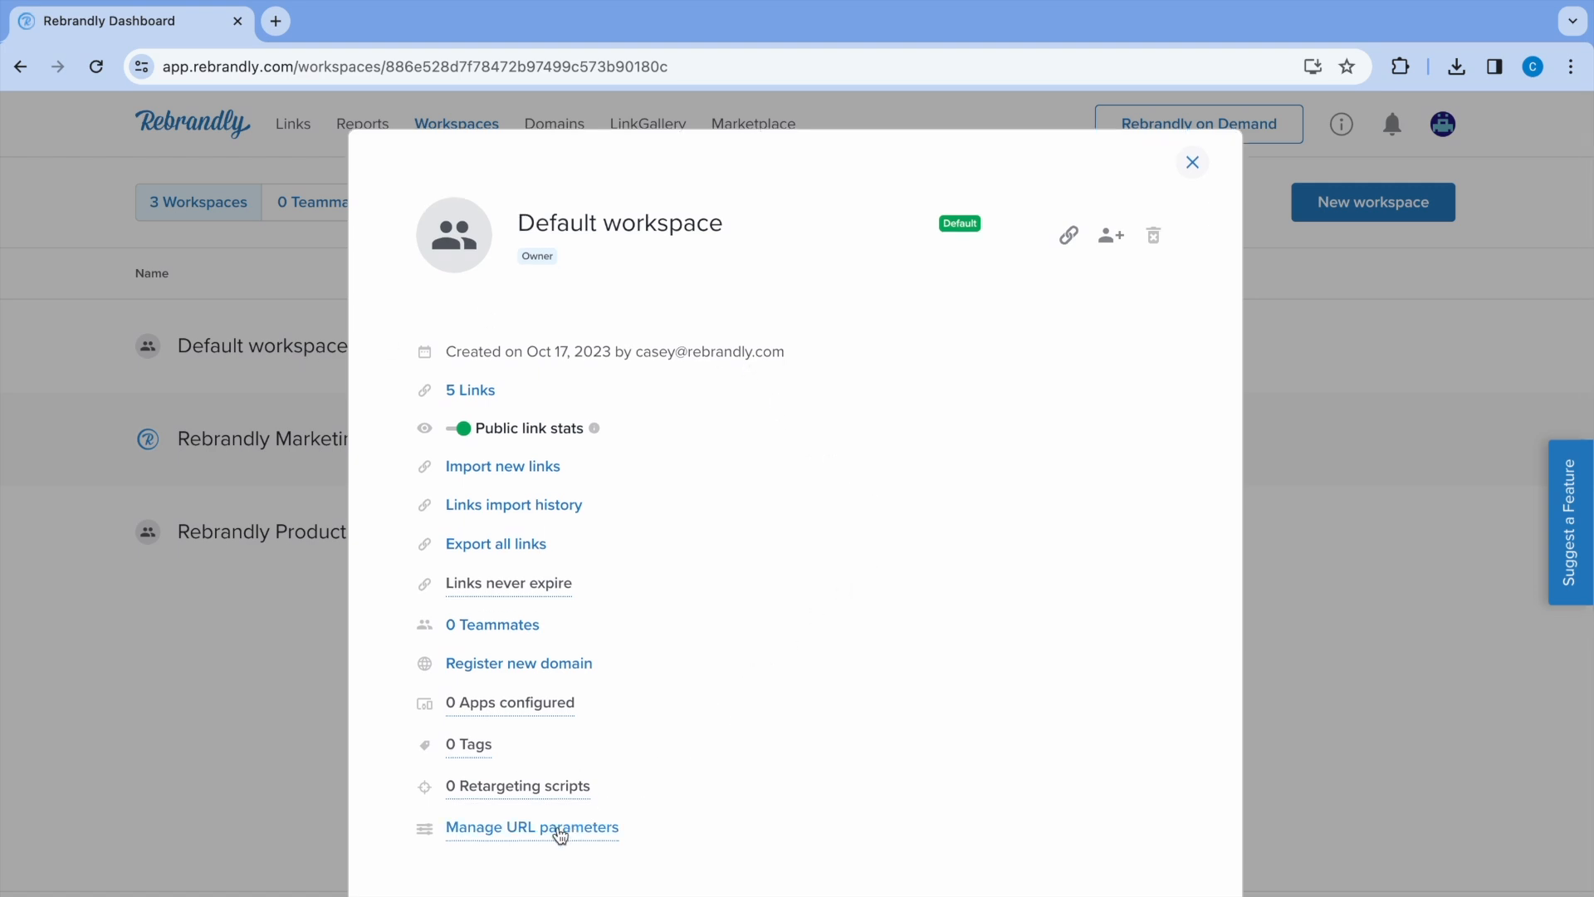
click(532, 827)
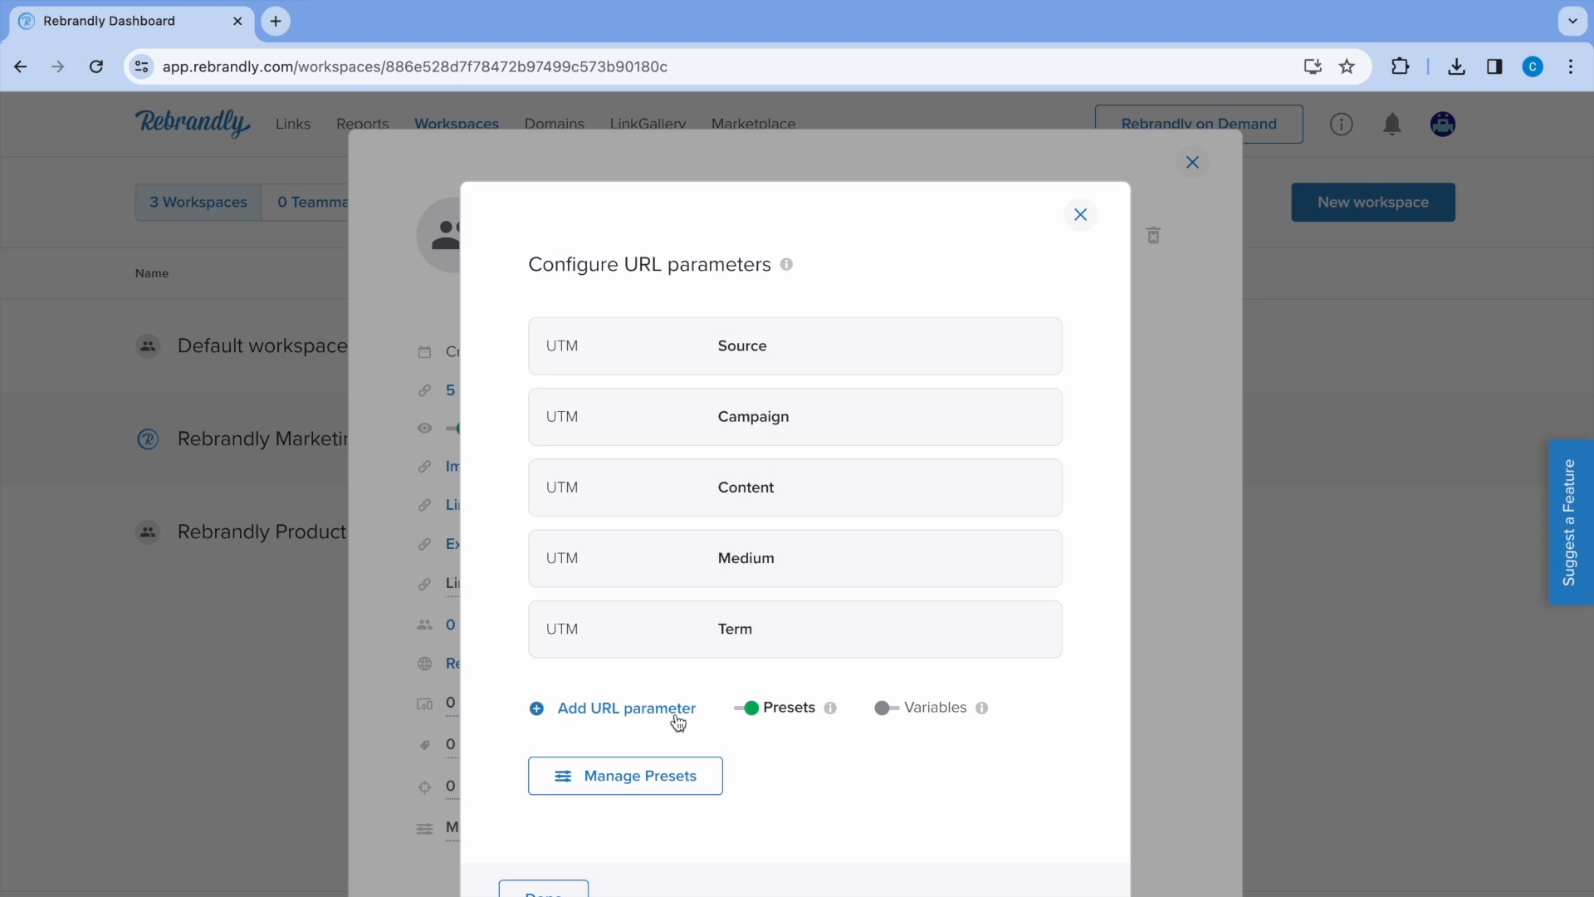
click(626, 708)
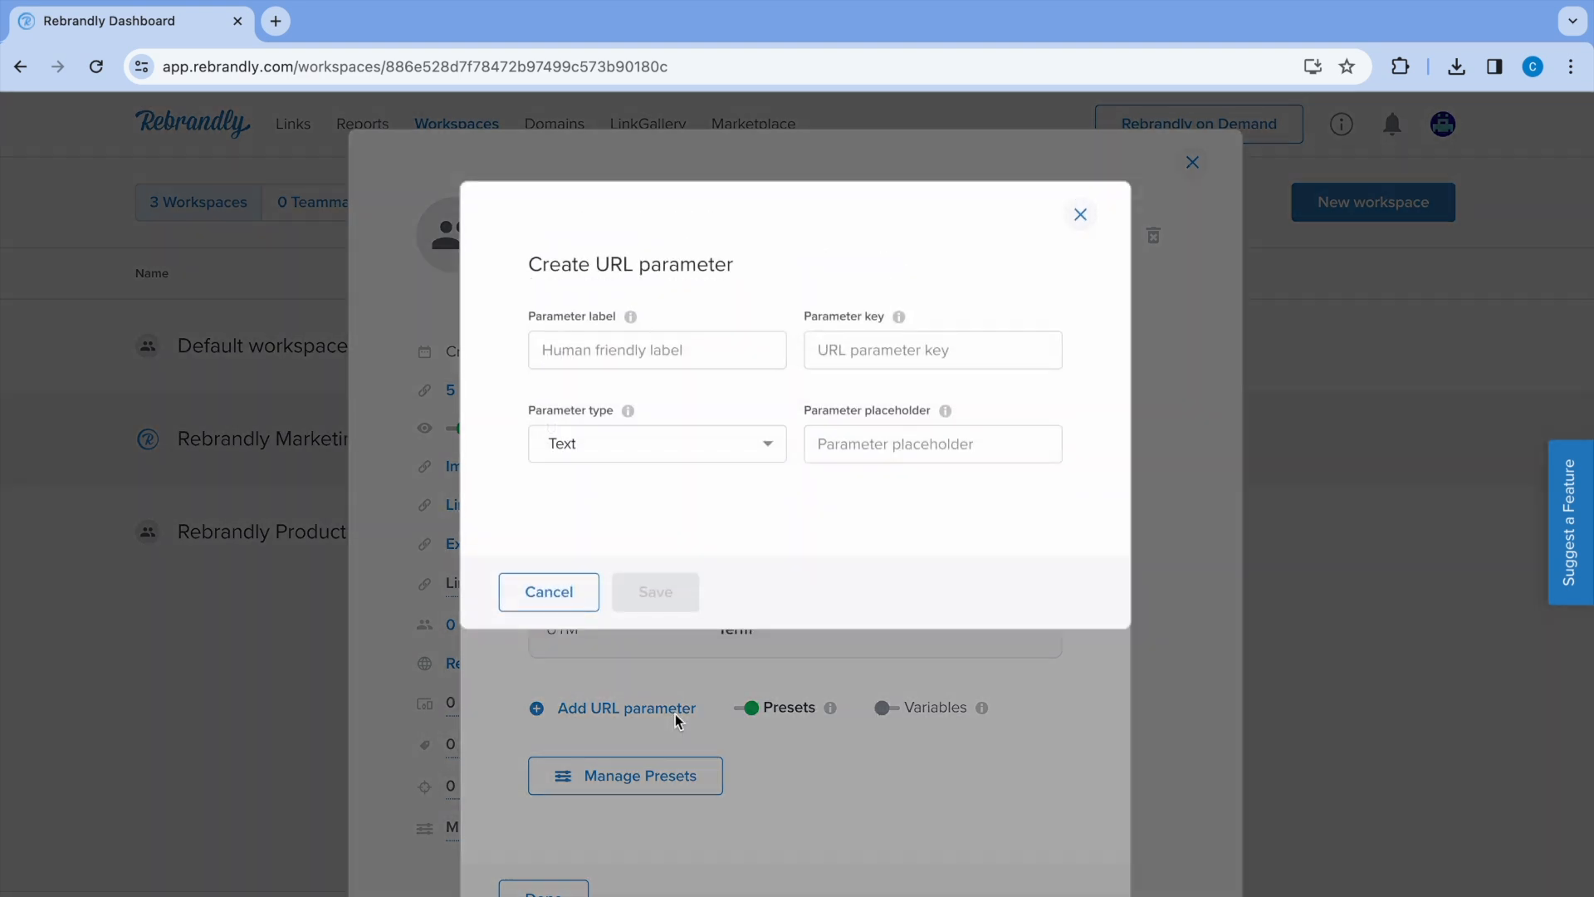
Enter 'Country Code' as the parameter label and 'cc' as the parameter key
click(658, 348)
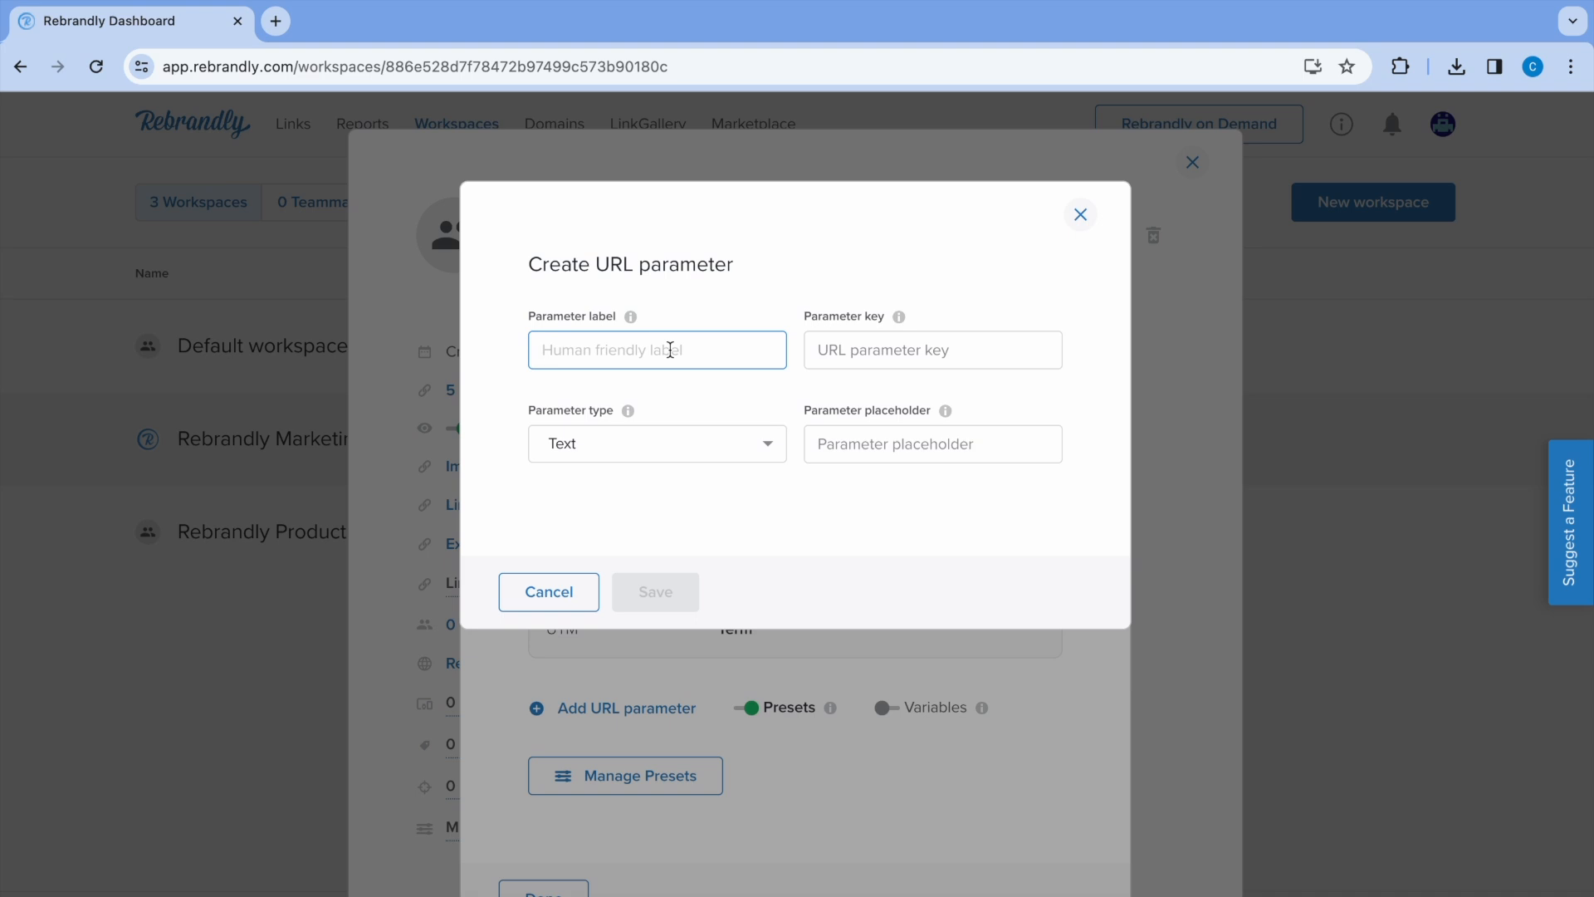
text(Co)
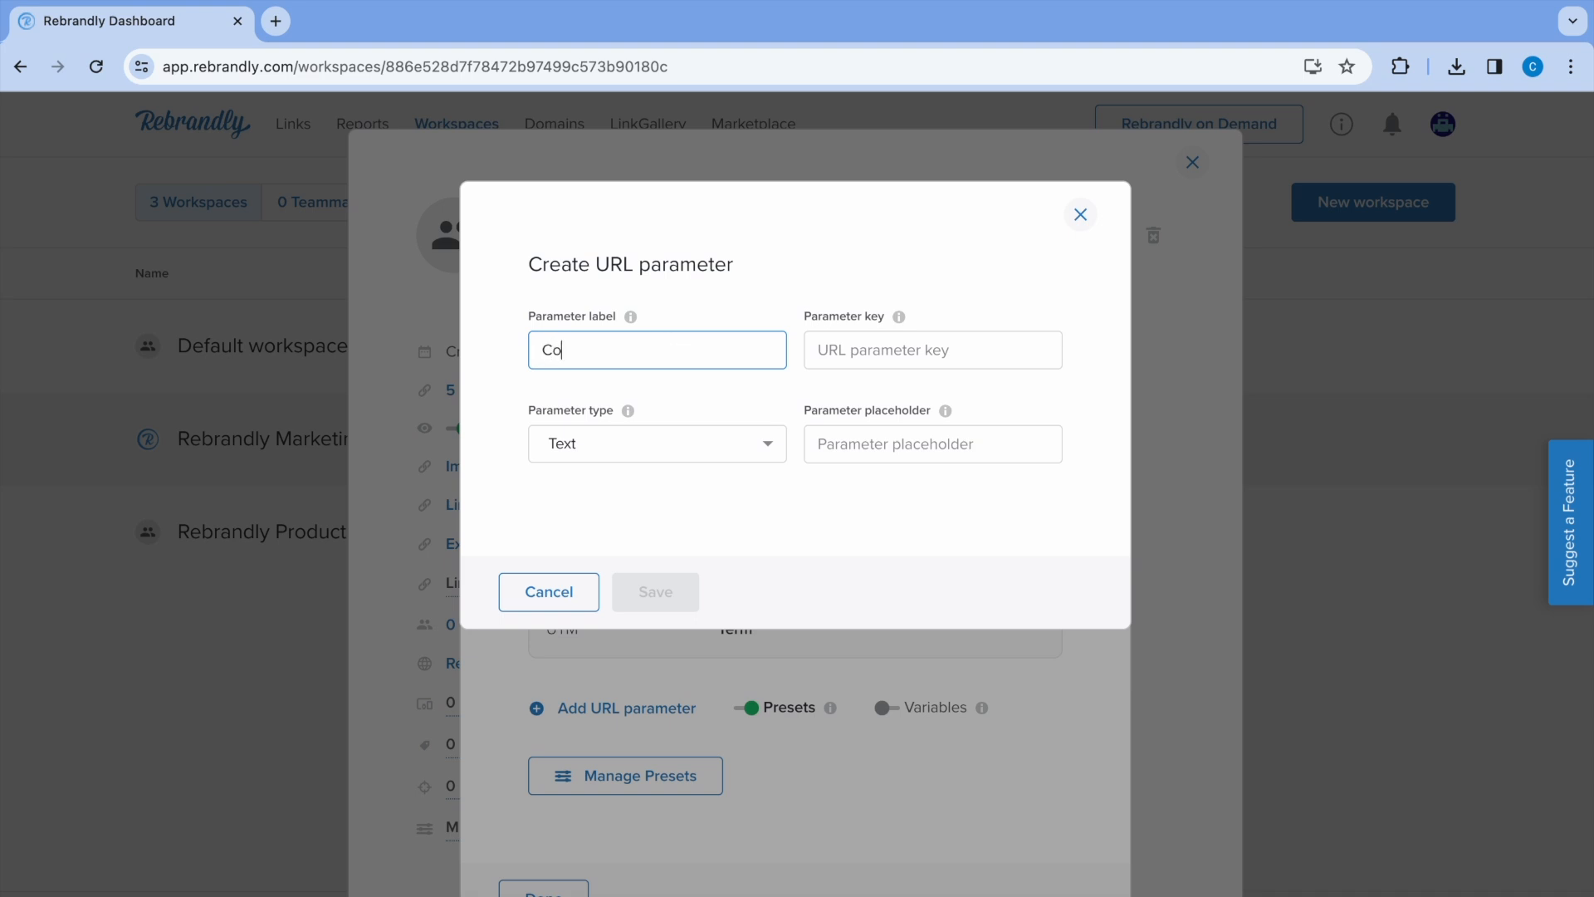
text(untr)
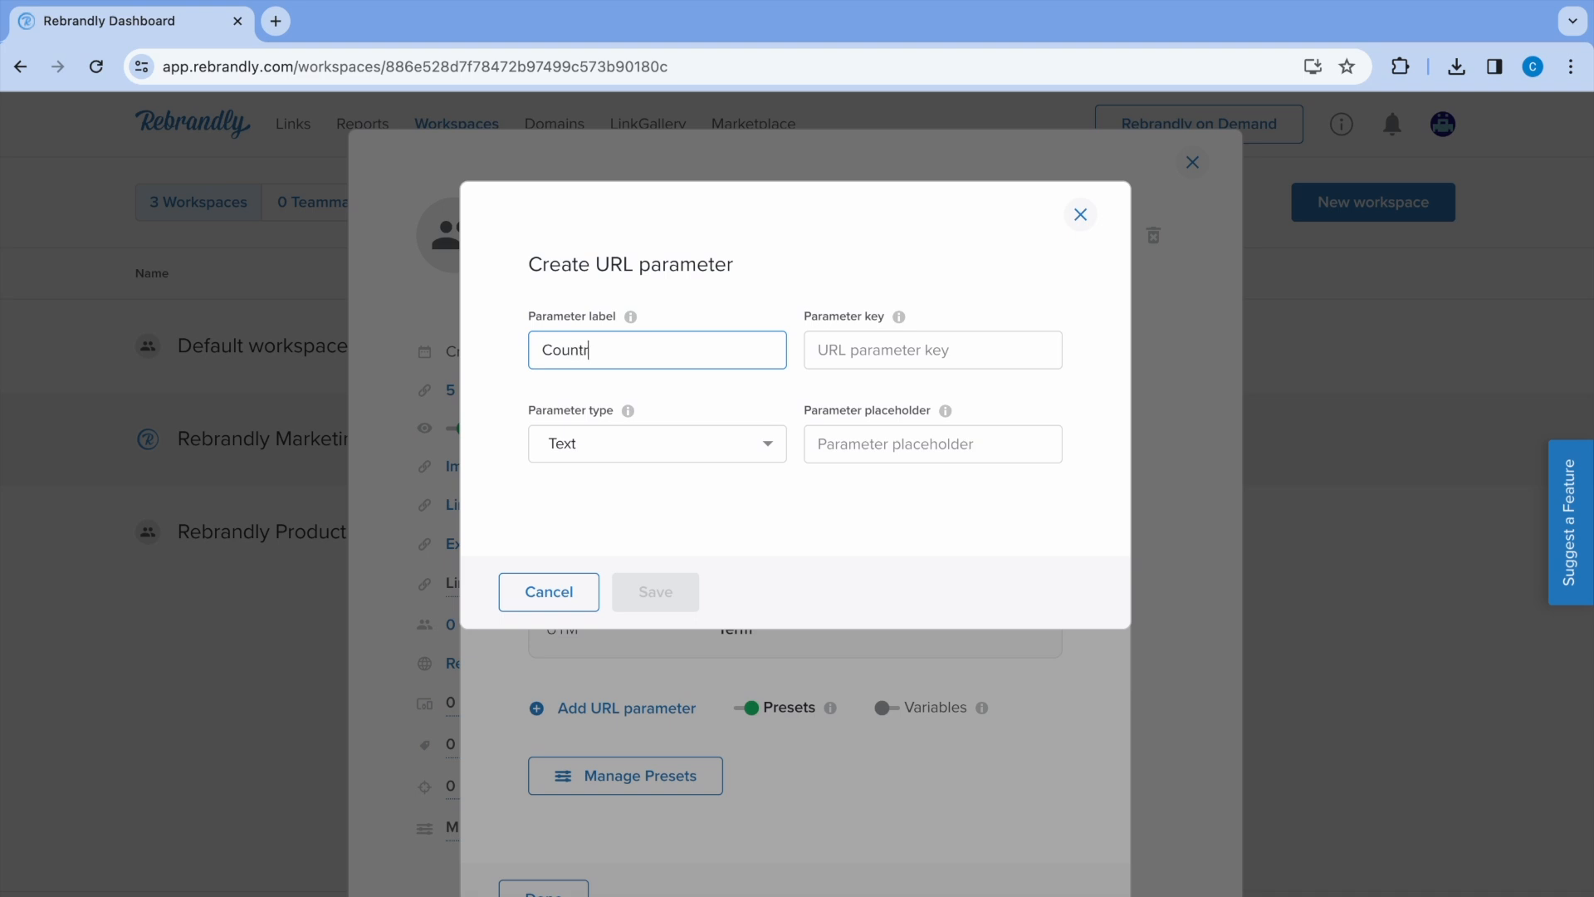
text(y)
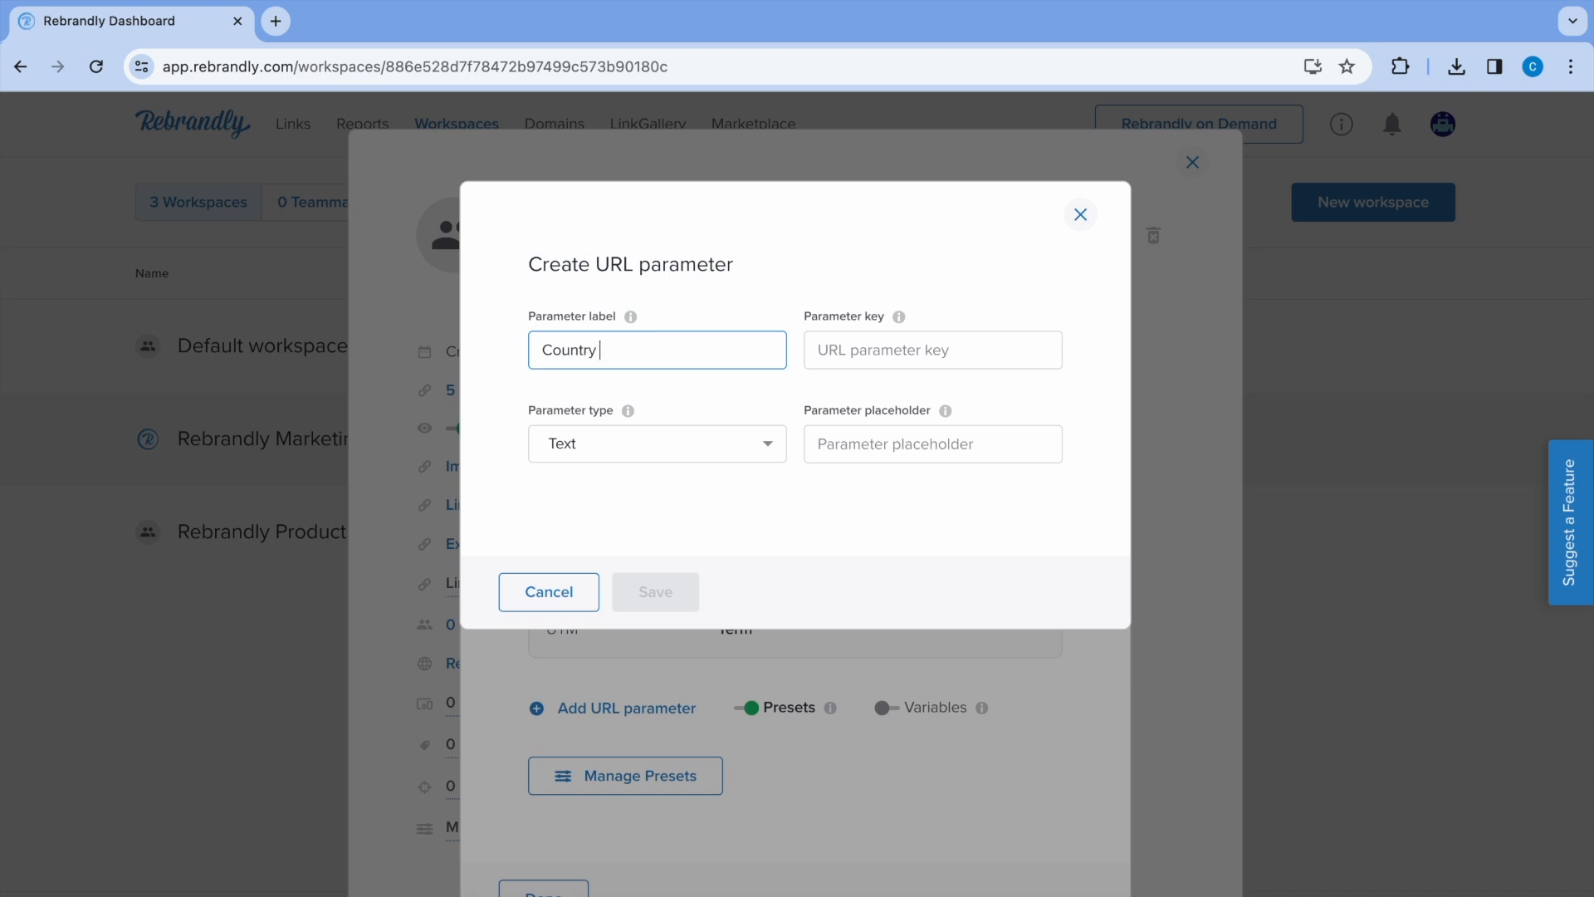
text(Code)
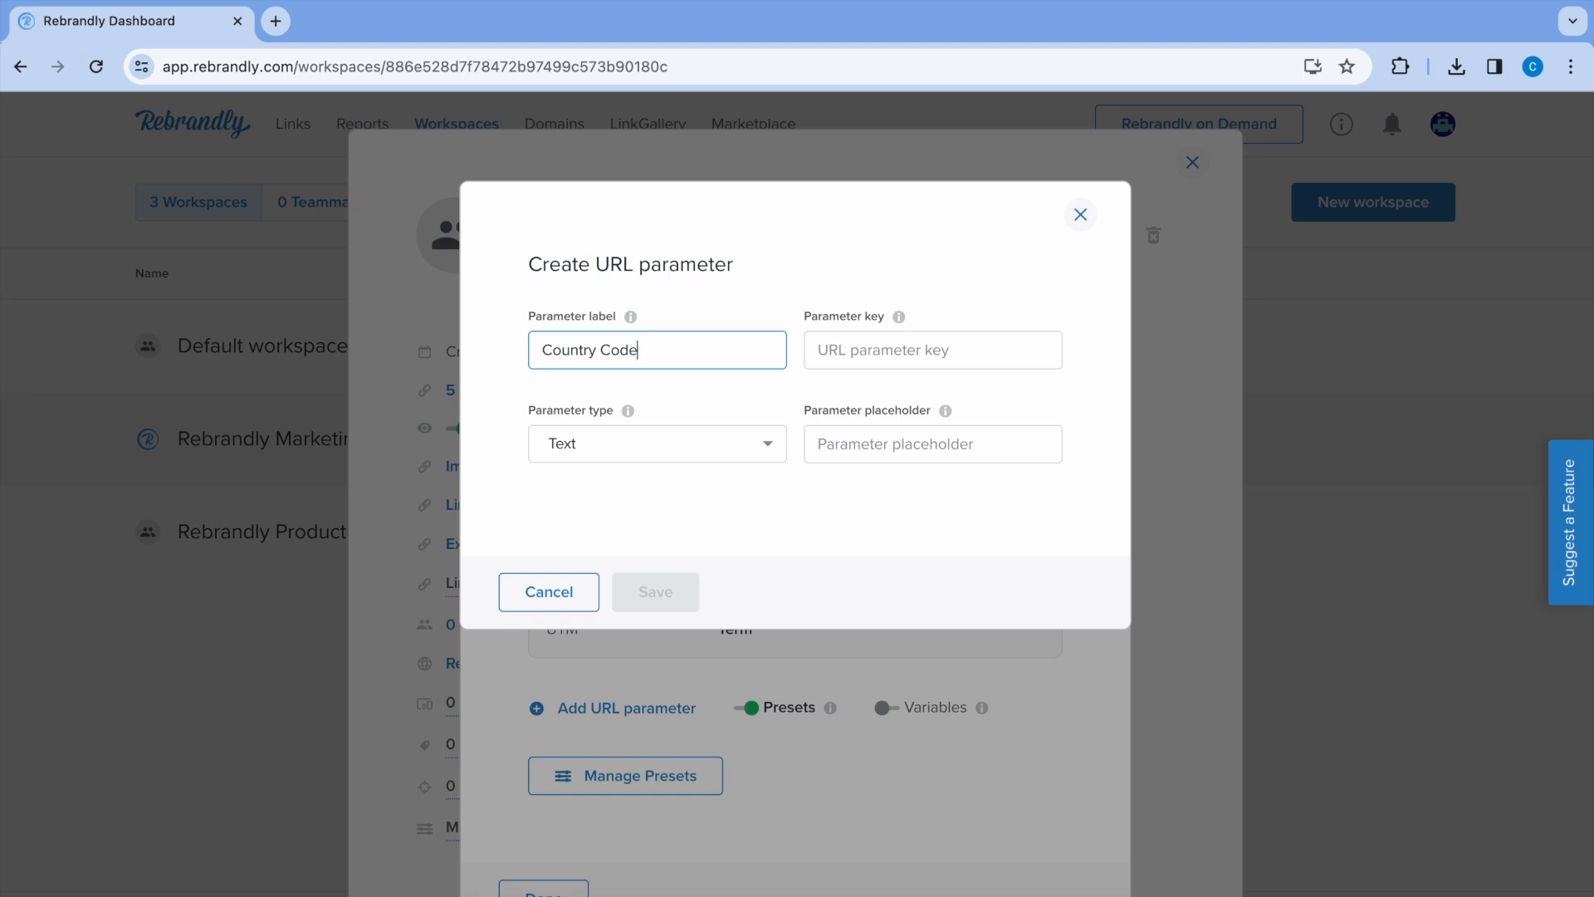
click(933, 351)
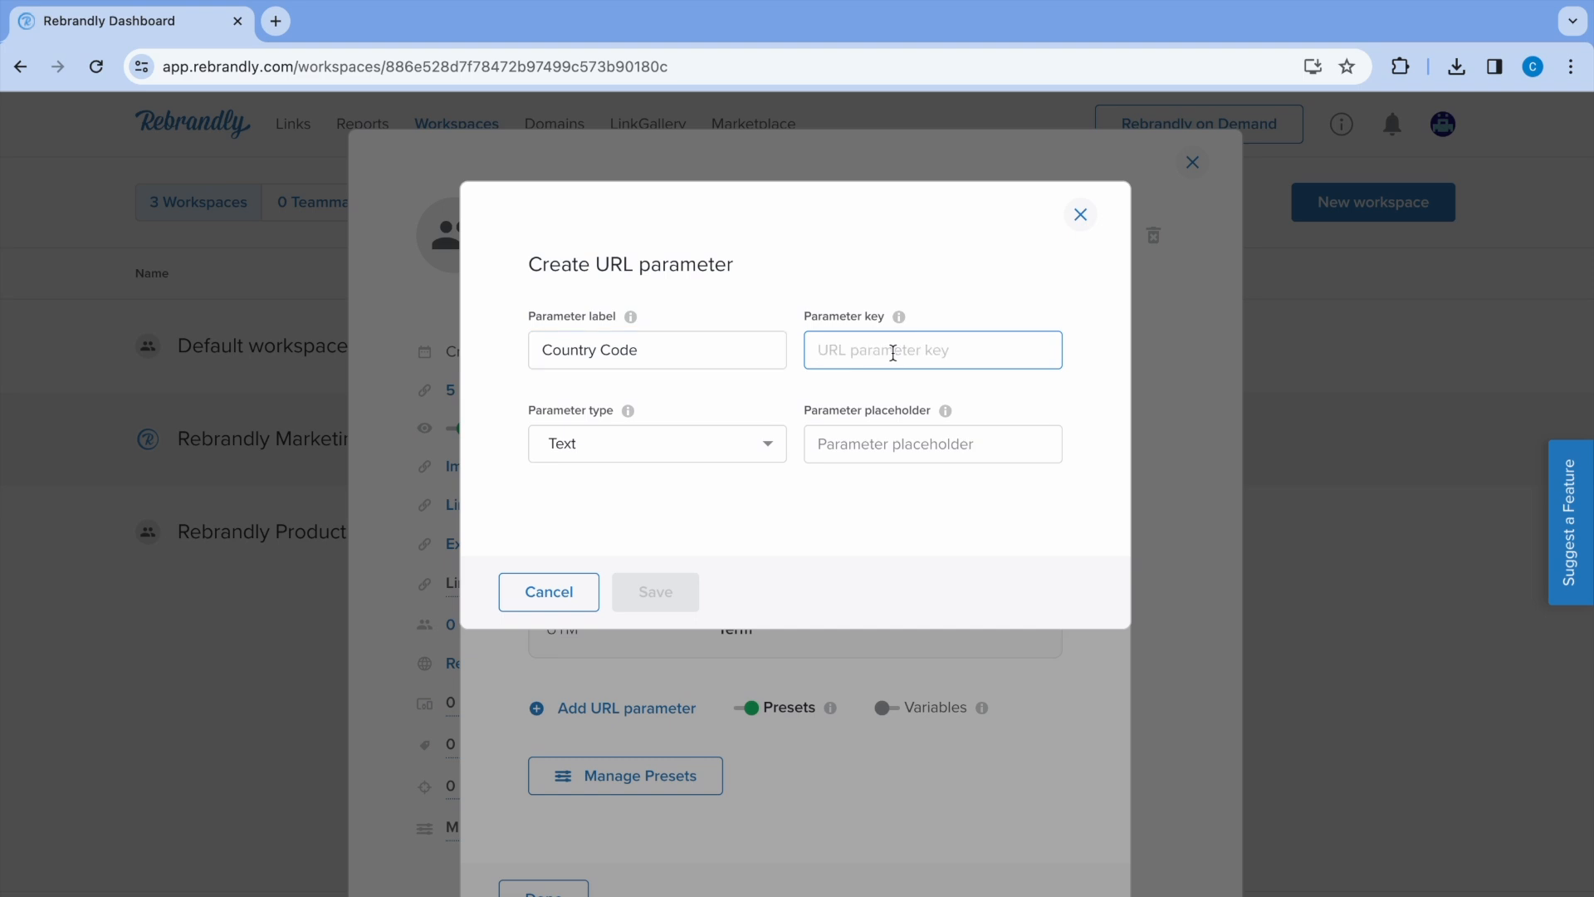
text(cc)
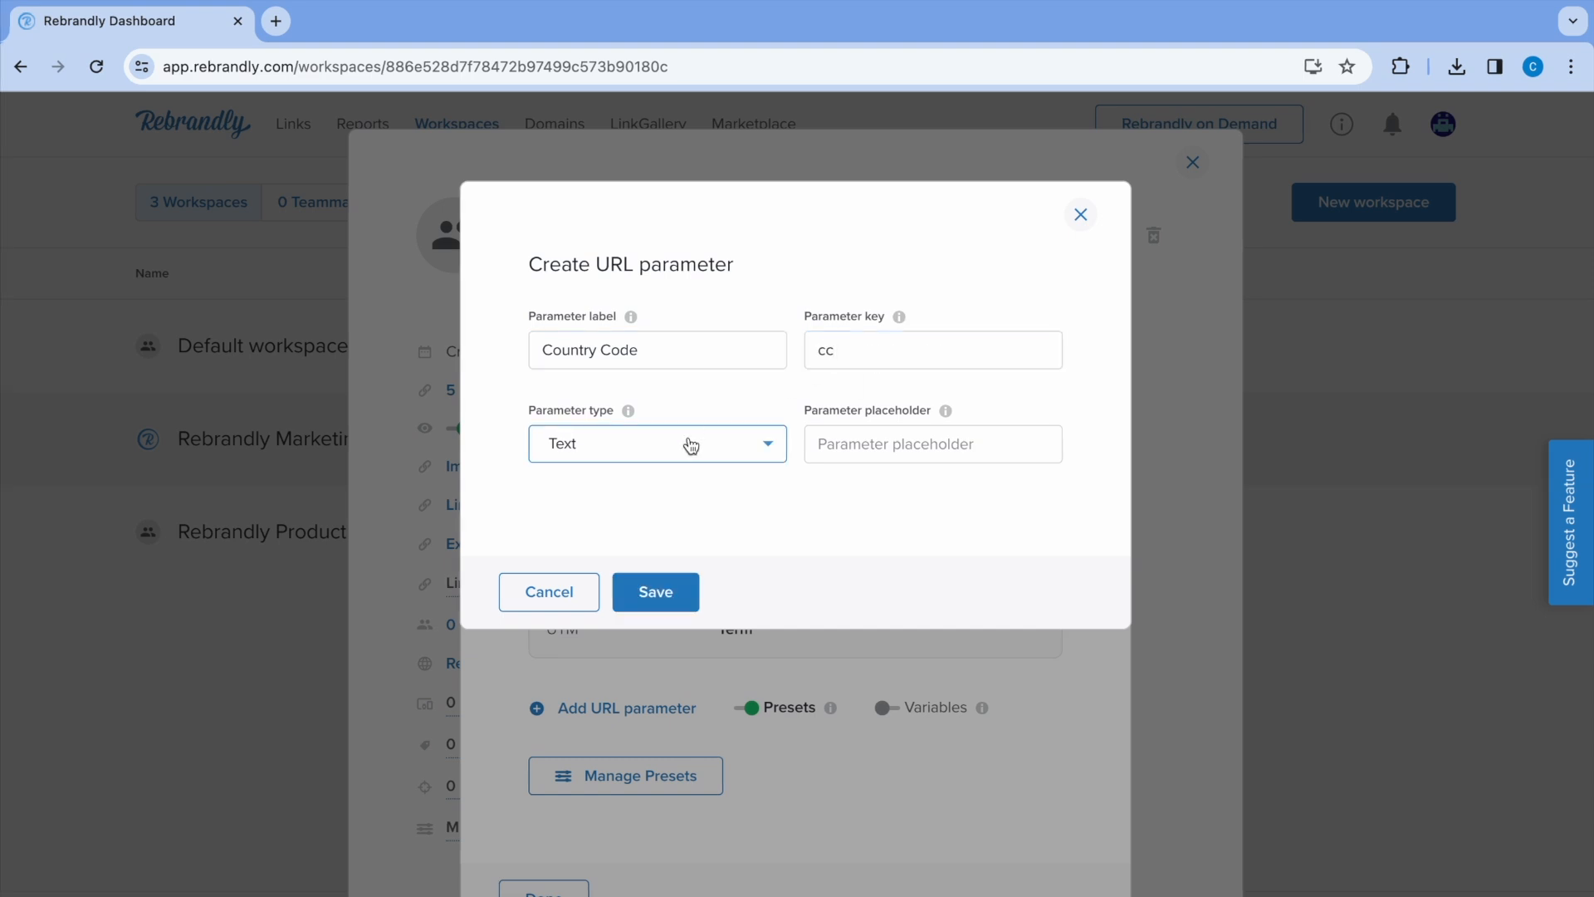
Keep type Text, set placeholder 'Insert a country code (eg. US)' and save the parameter
click(658, 443)
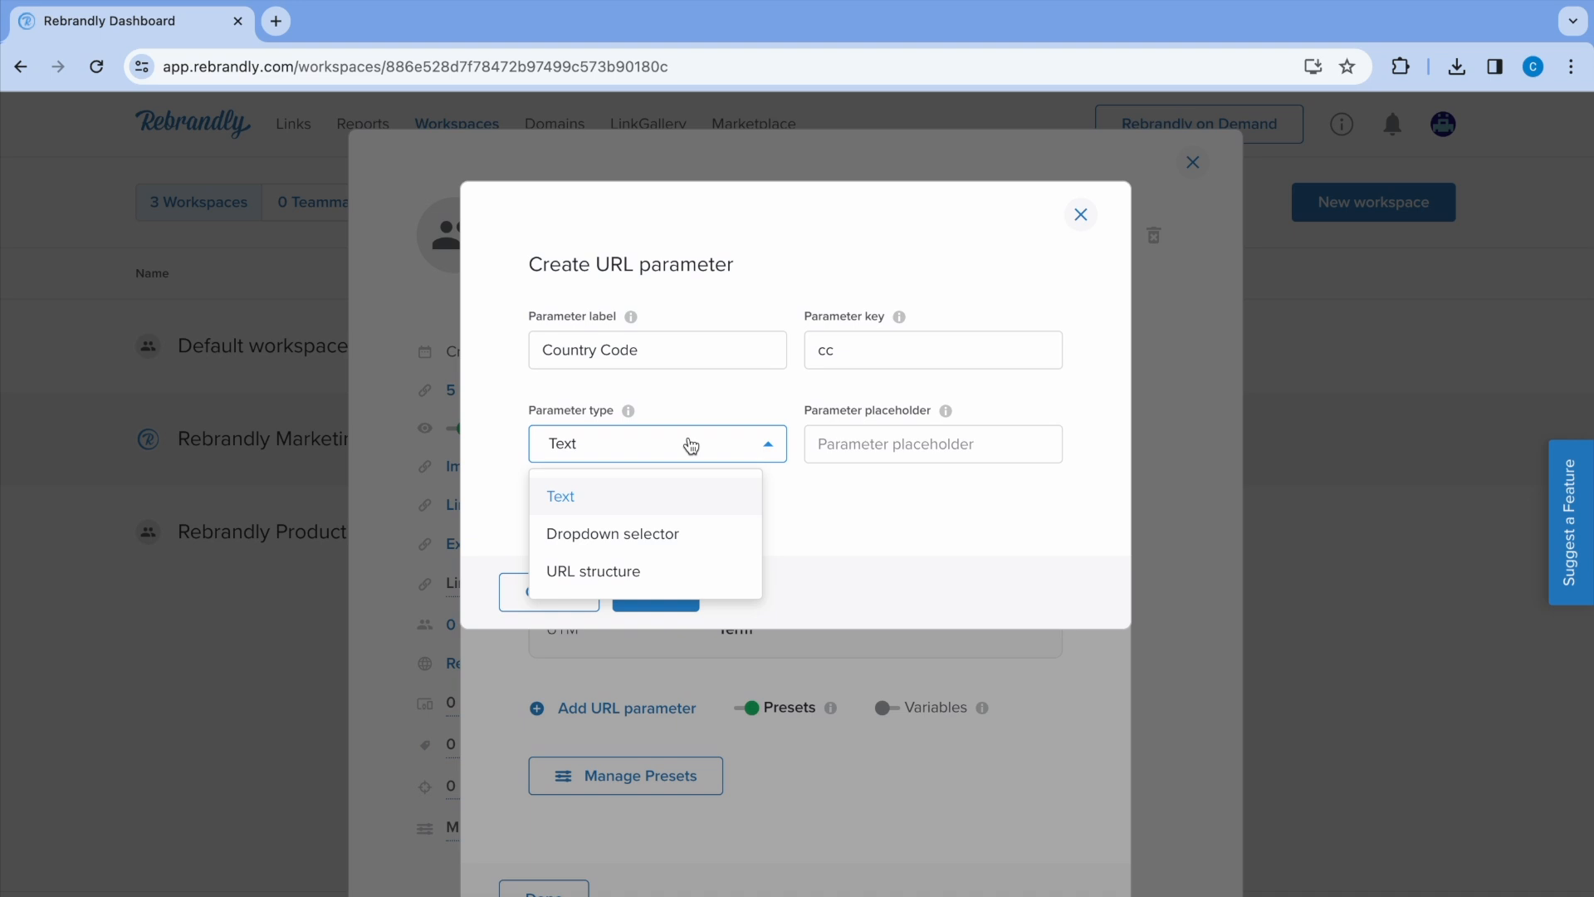
mouse_move(687, 461)
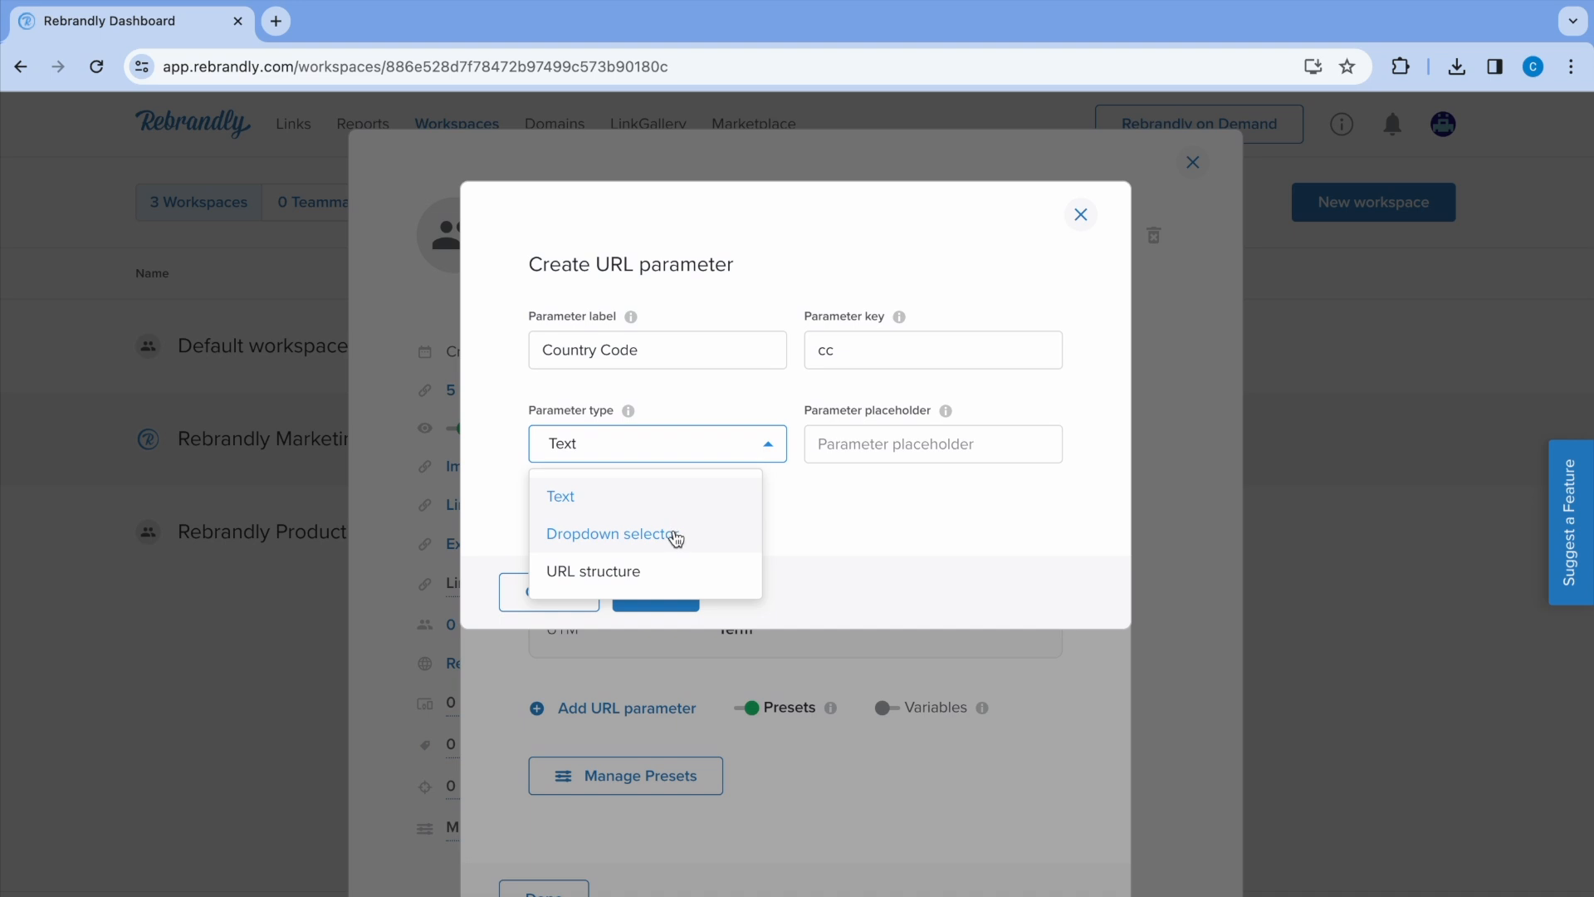
mouse_move(674, 581)
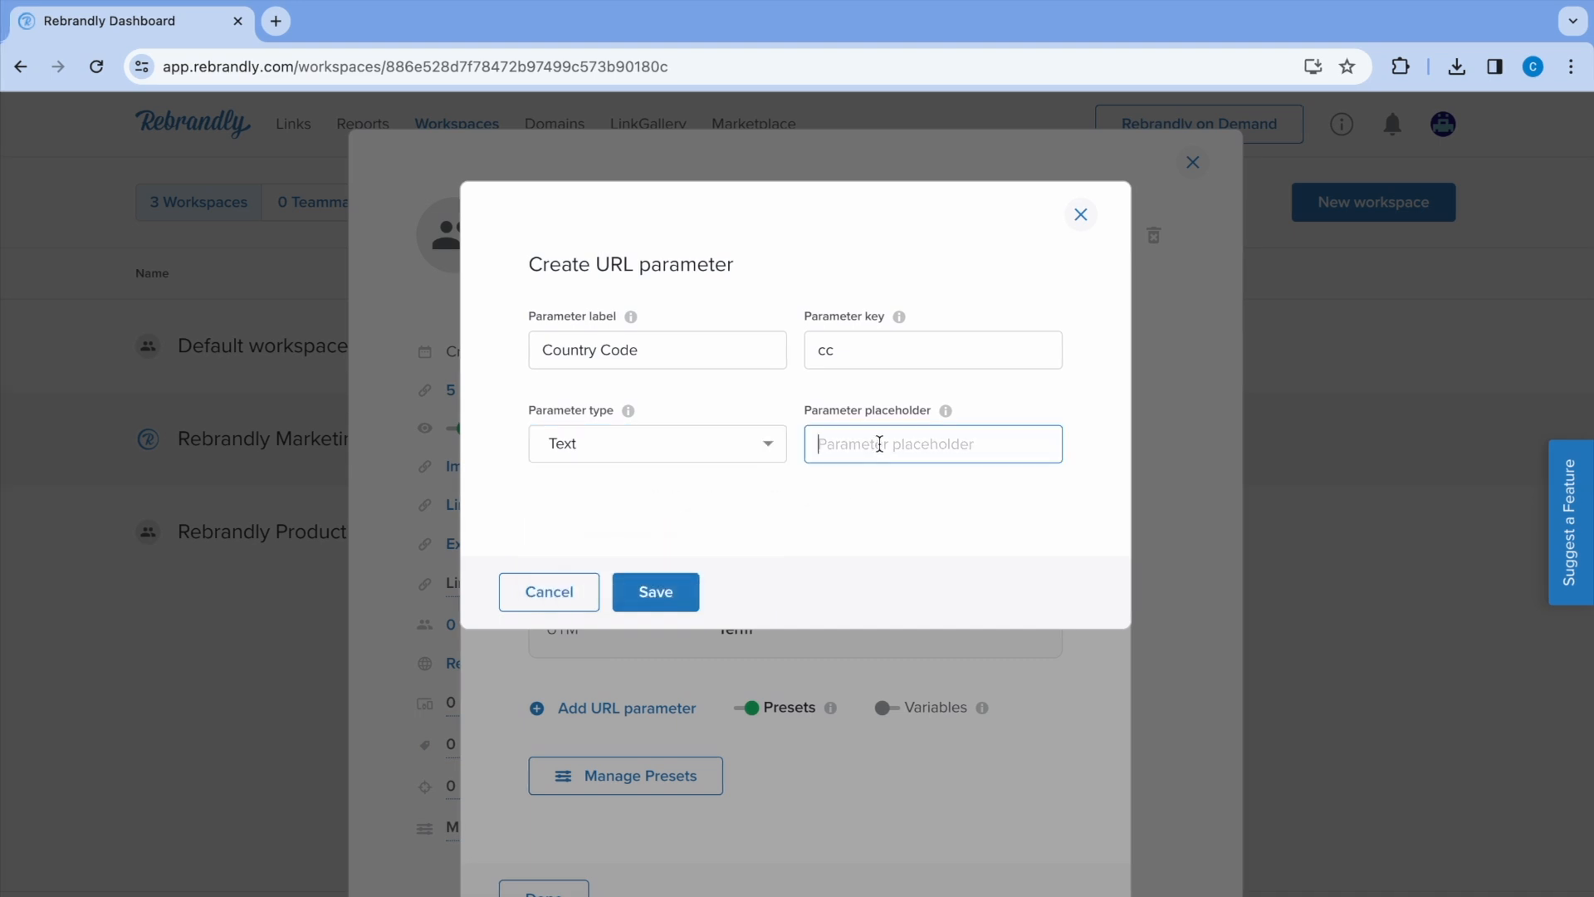
text(Insert a country code (eg. US))
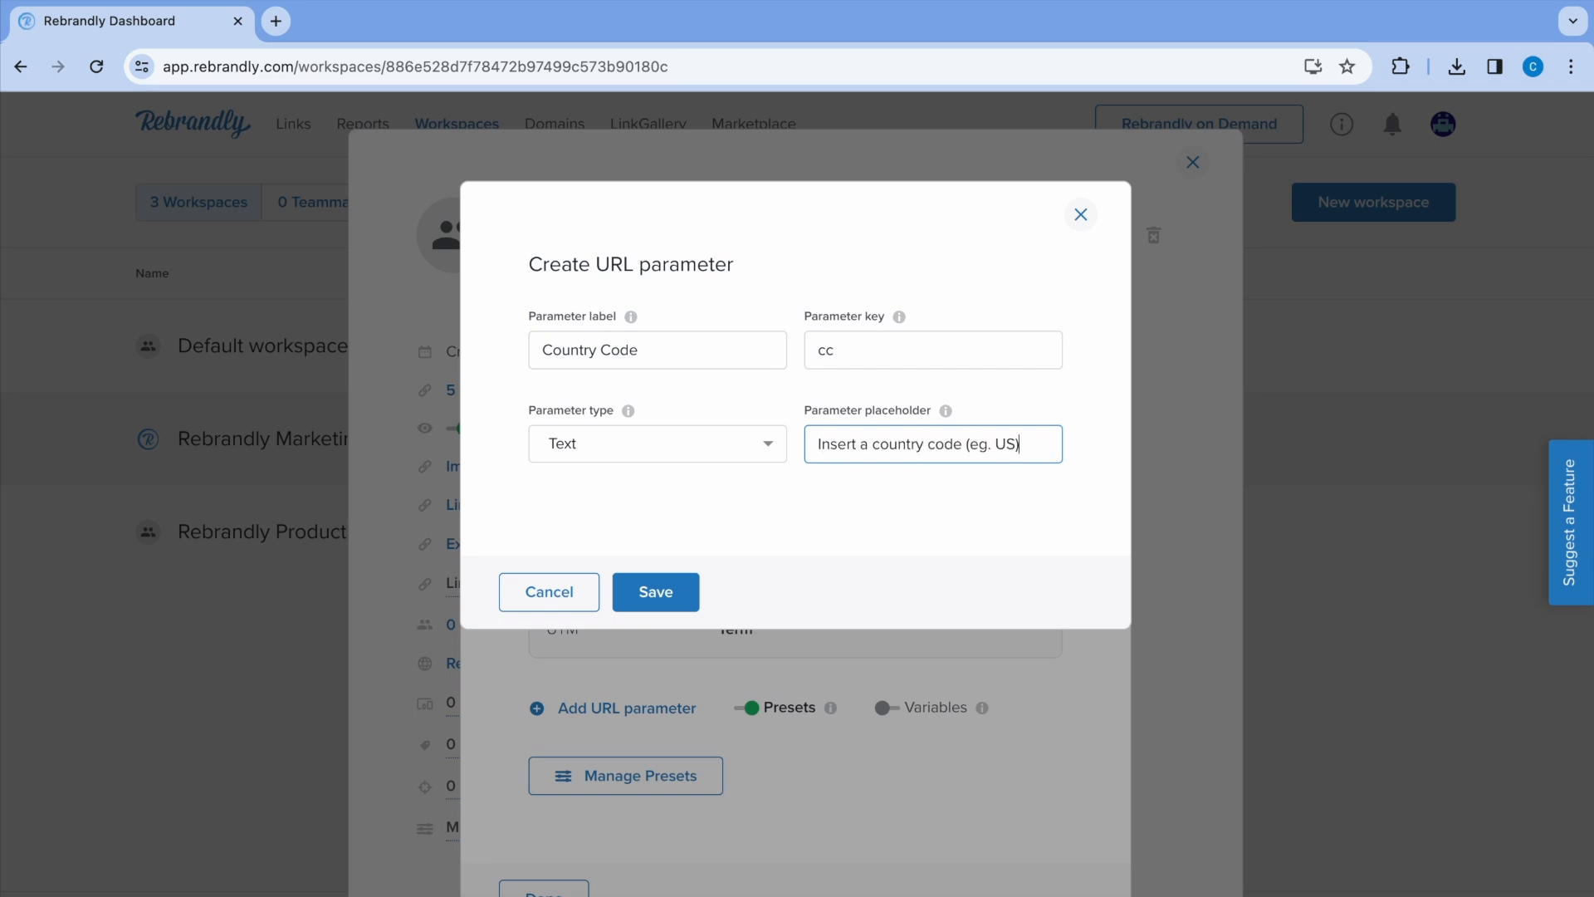
click(654, 592)
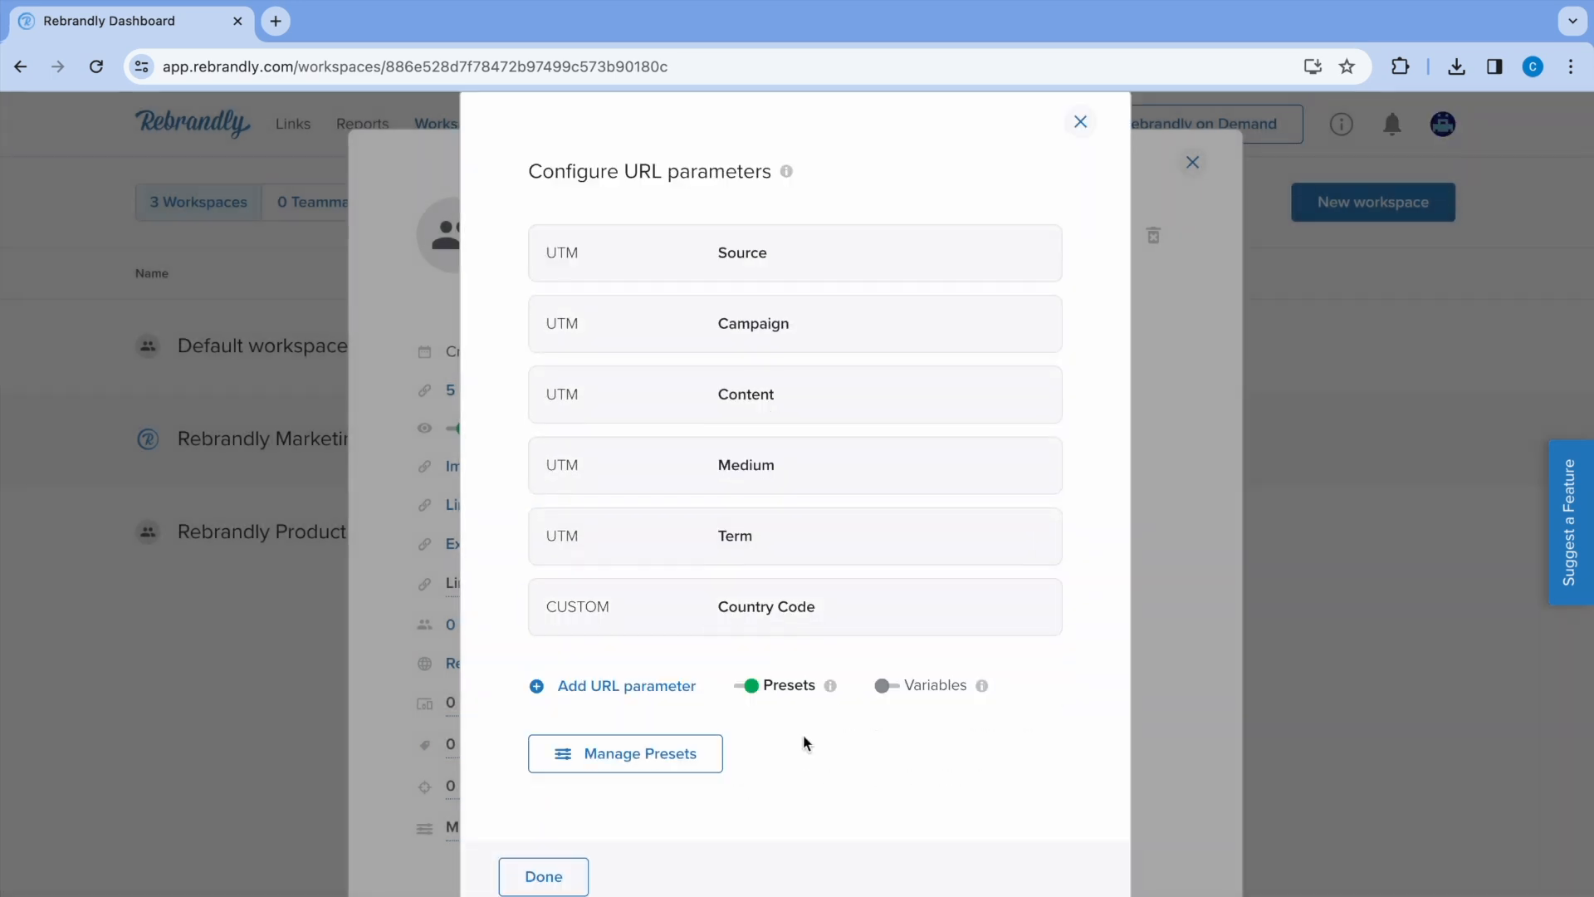
click(624, 754)
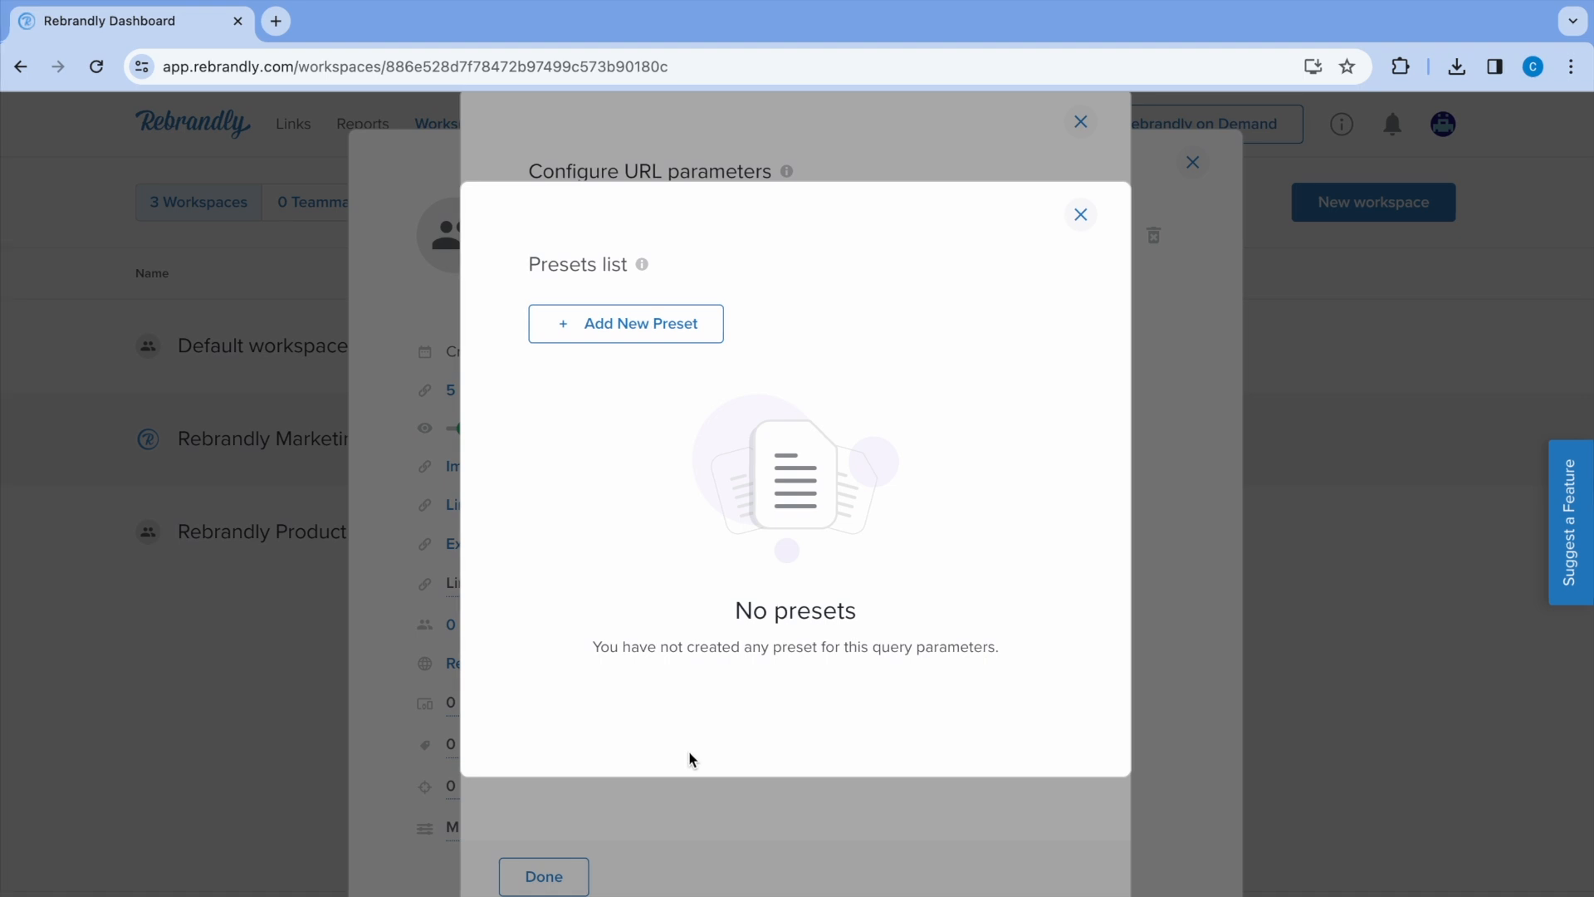
click(1081, 213)
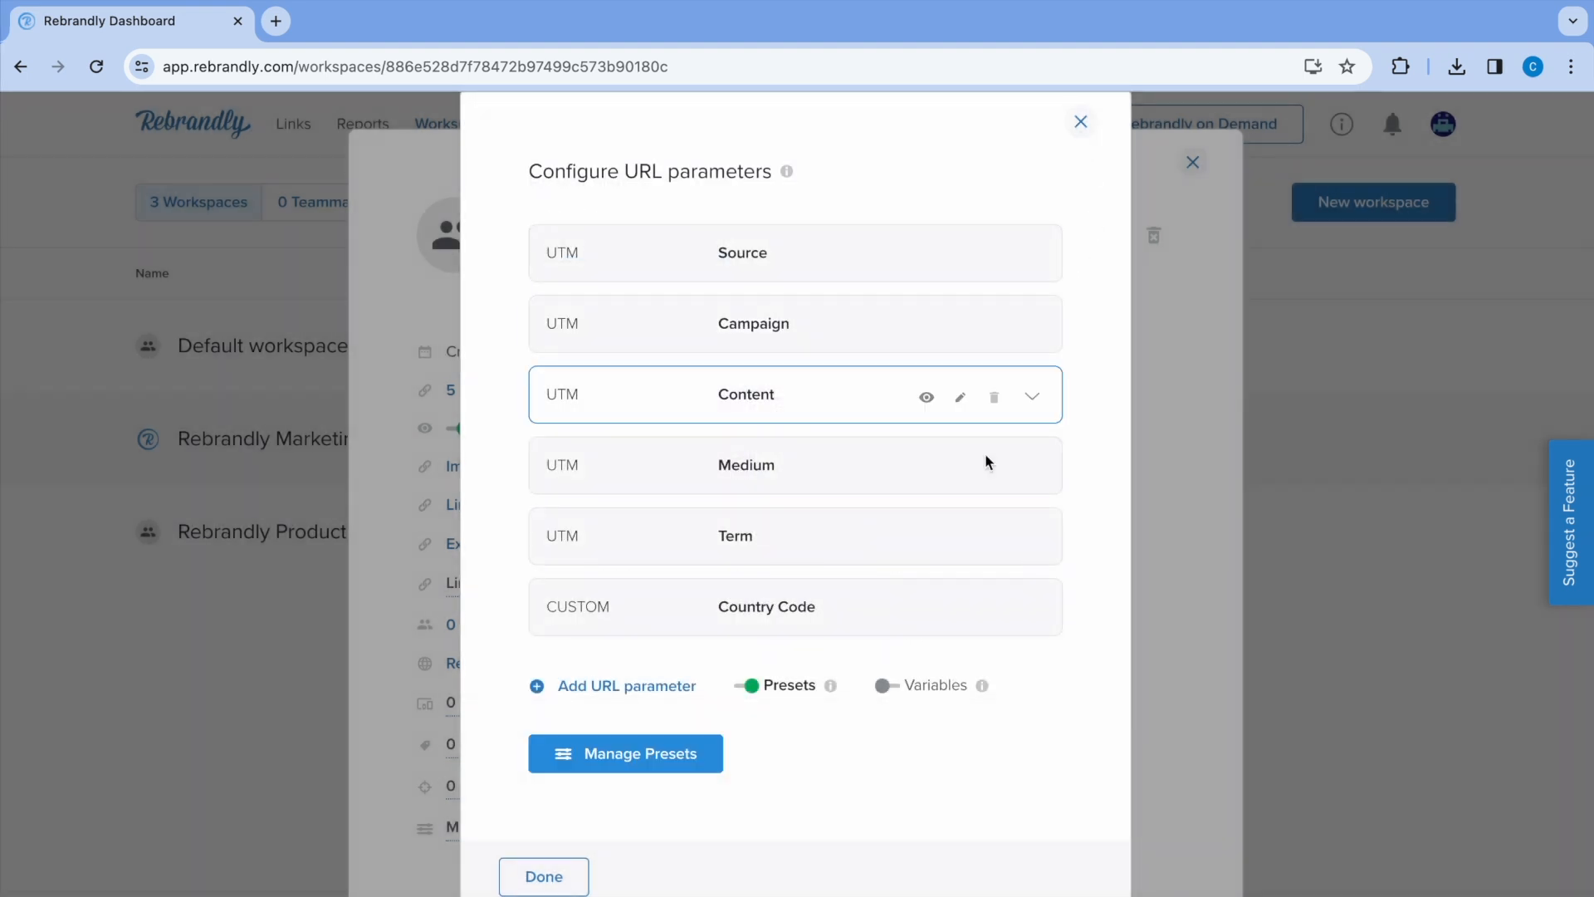
mouse_move(981, 689)
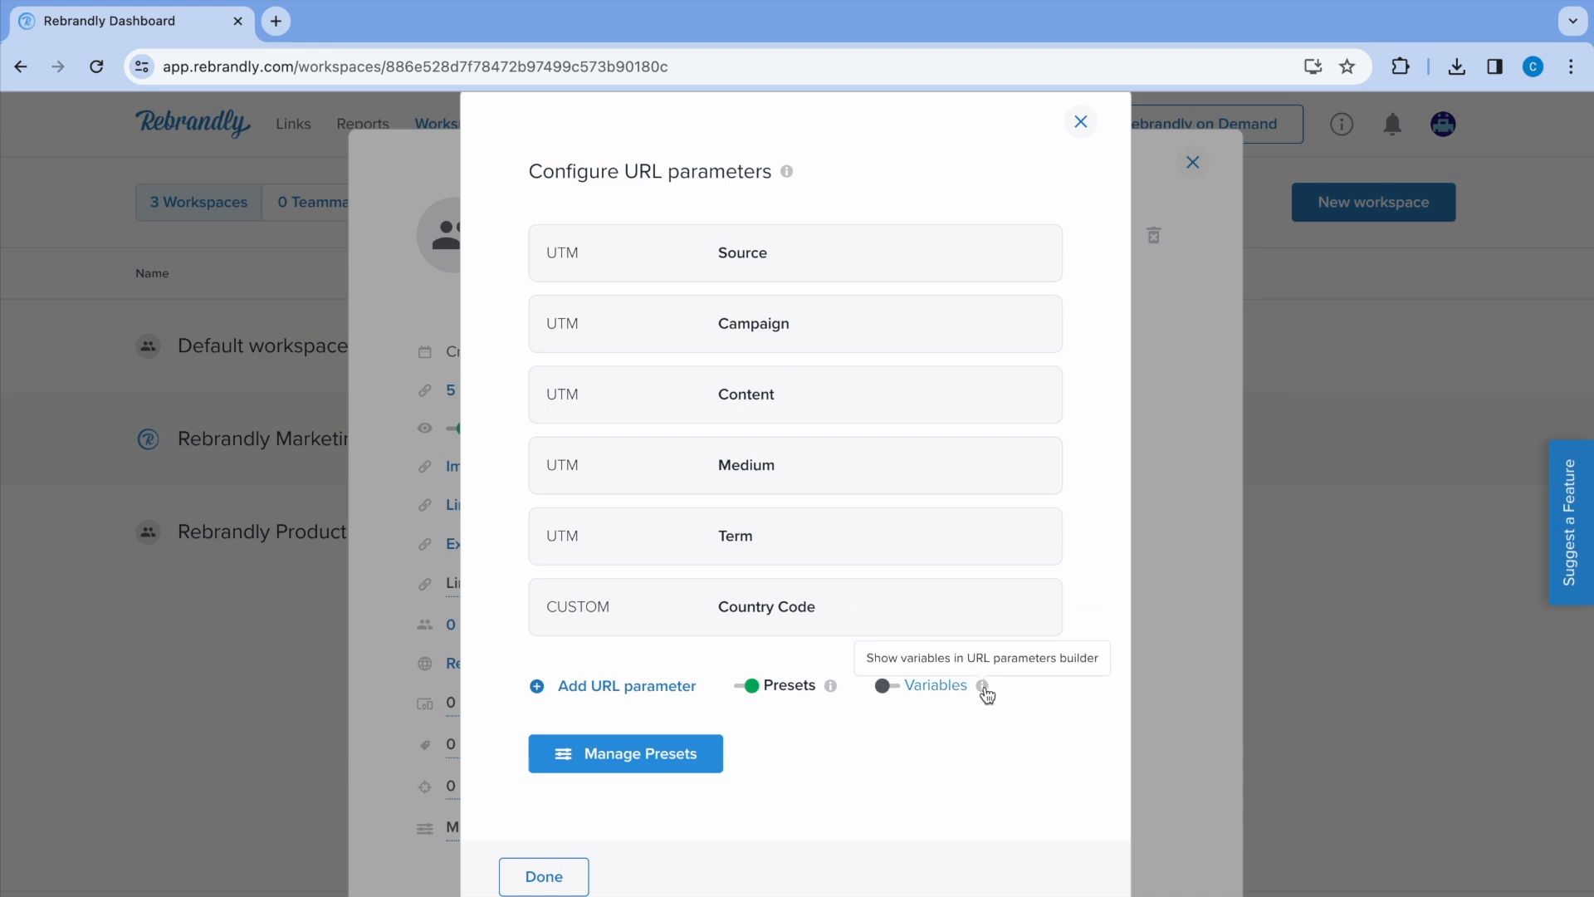
Enable Variables for URL parameters and finish with Done
click(890, 684)
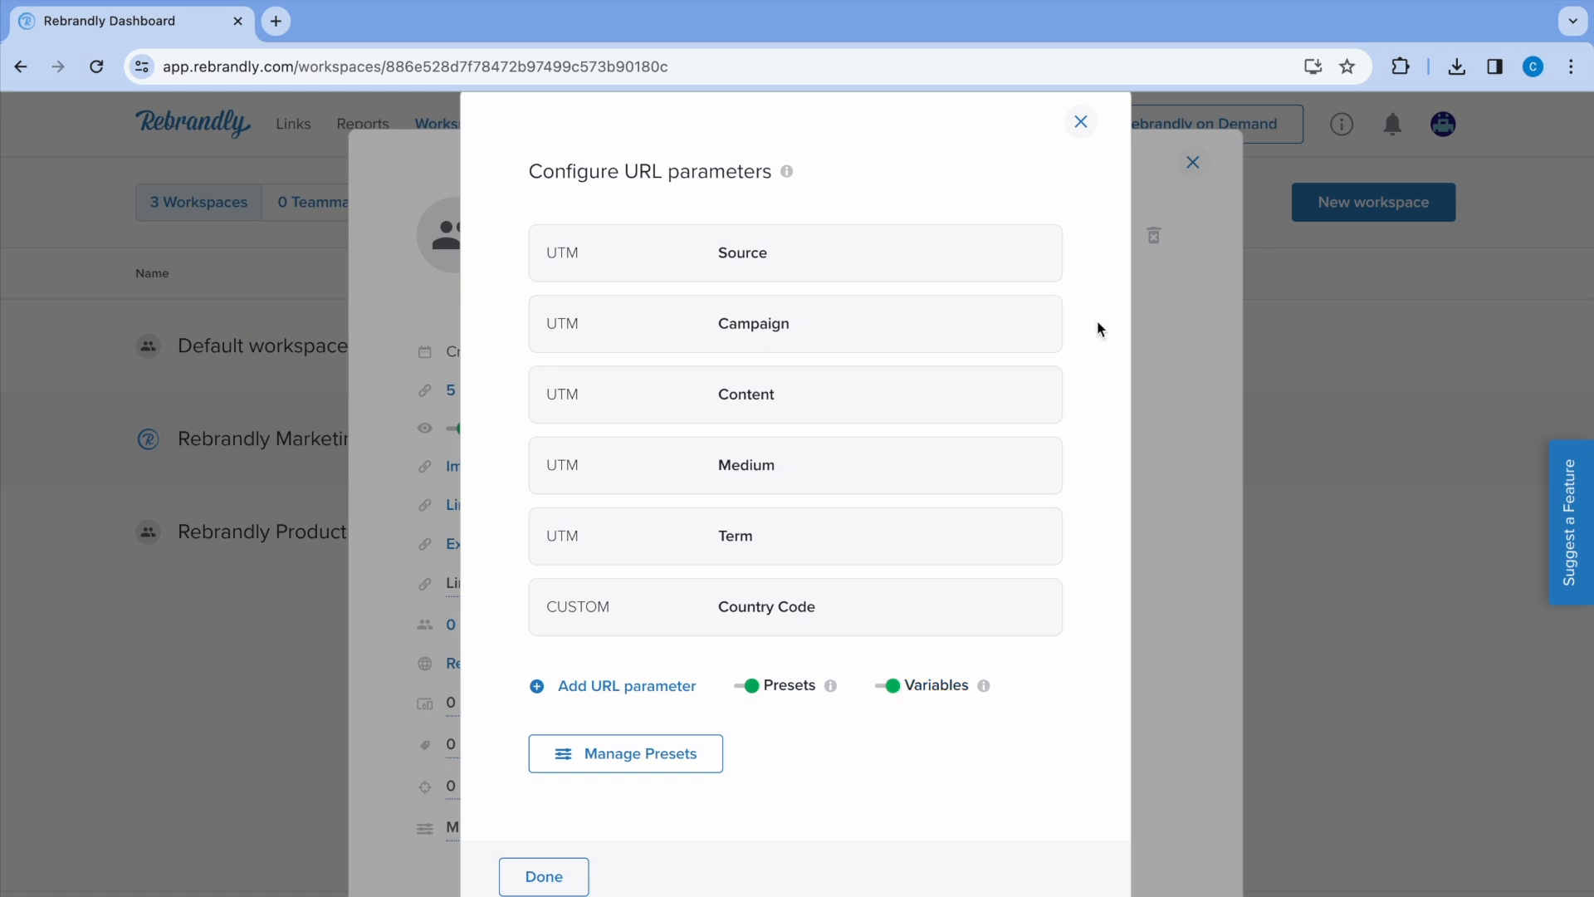
click(1079, 120)
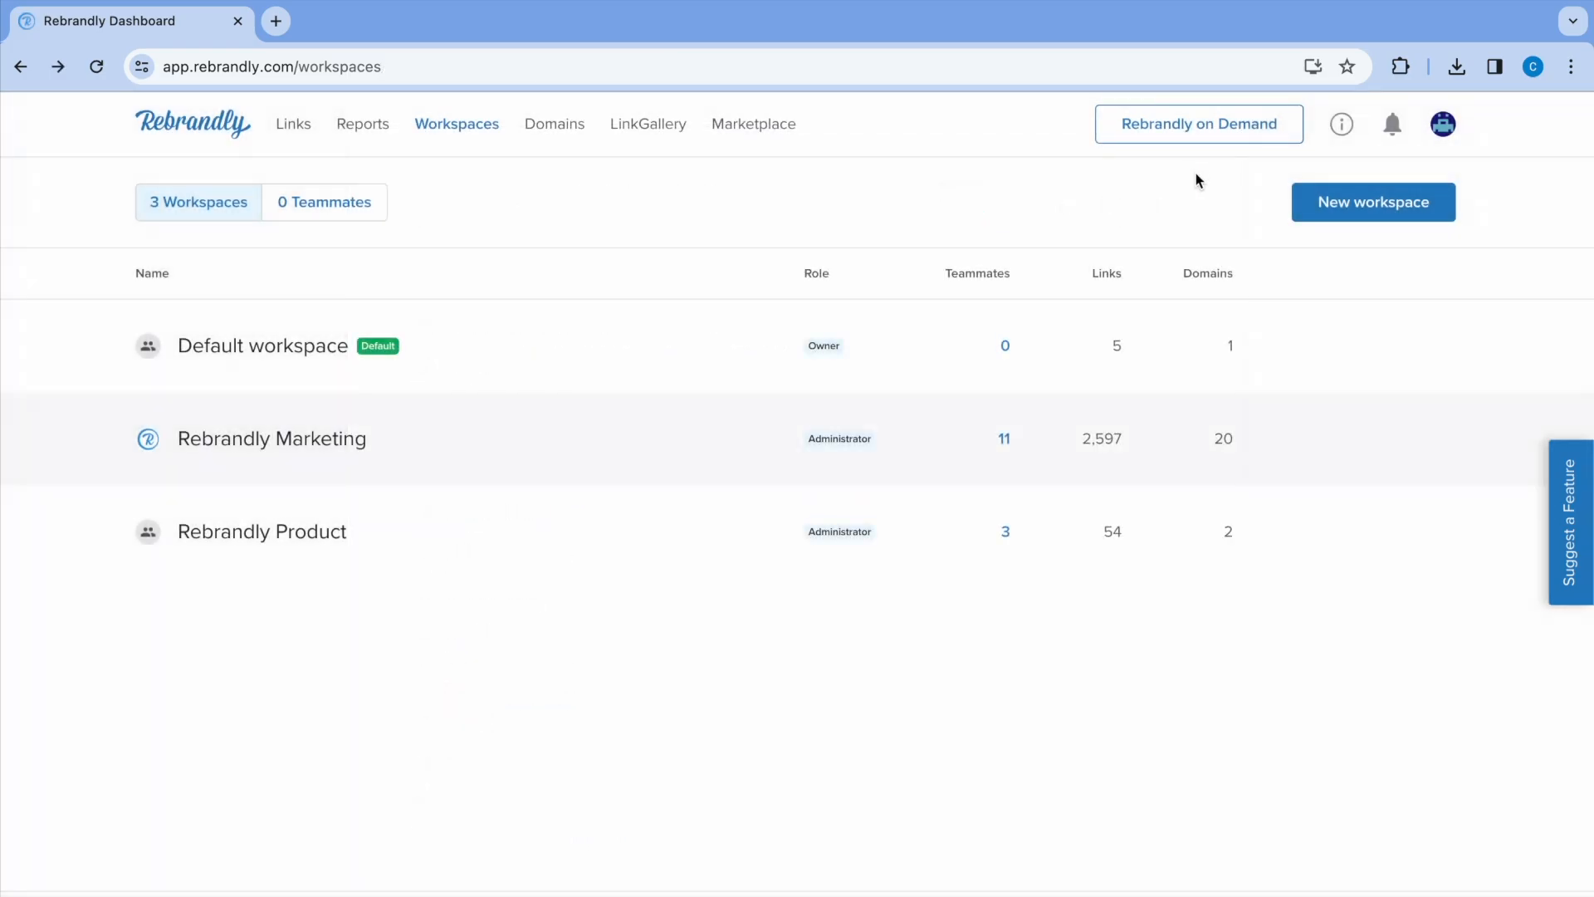